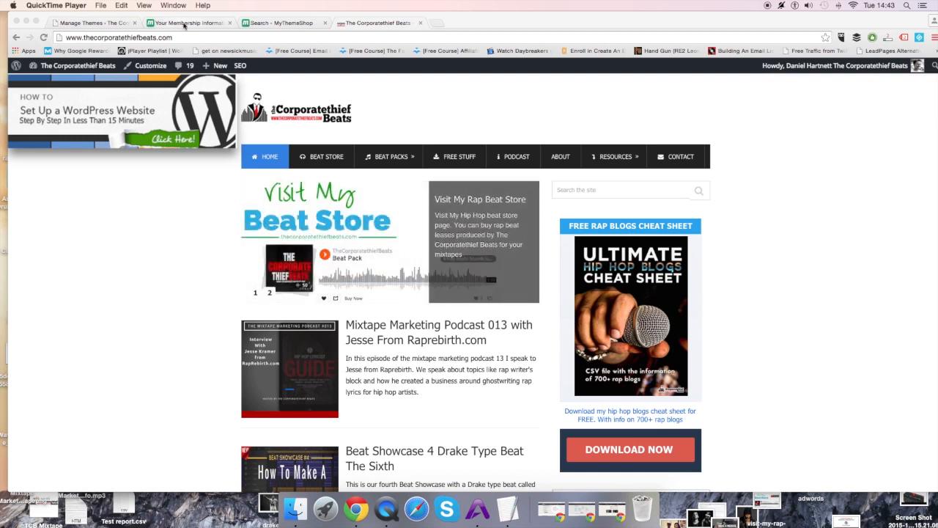
Step: Switch to the 'Your Membership Information' tab showing subscriptions, coupon code and premium resources
{"action": "left_click", "coordinate": [187, 23]}
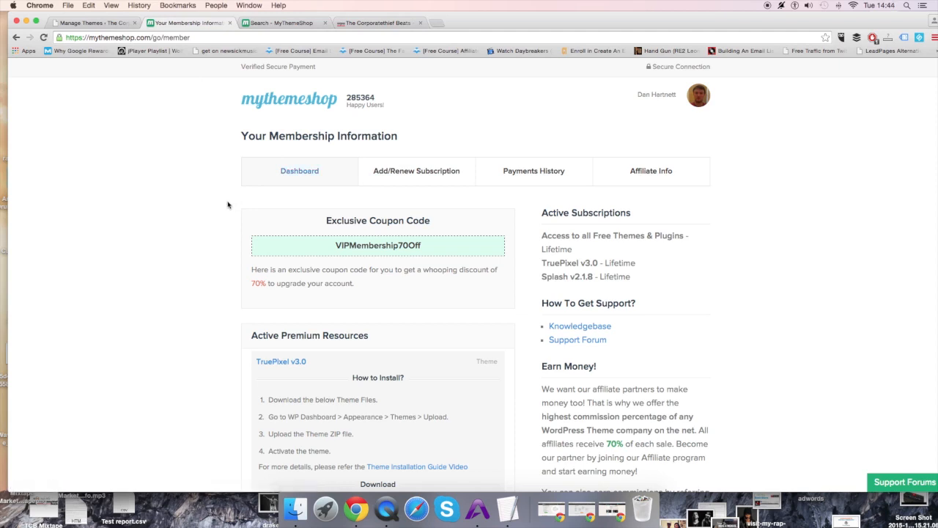
{"action": "mouse_move", "coordinate": [244, 197]}
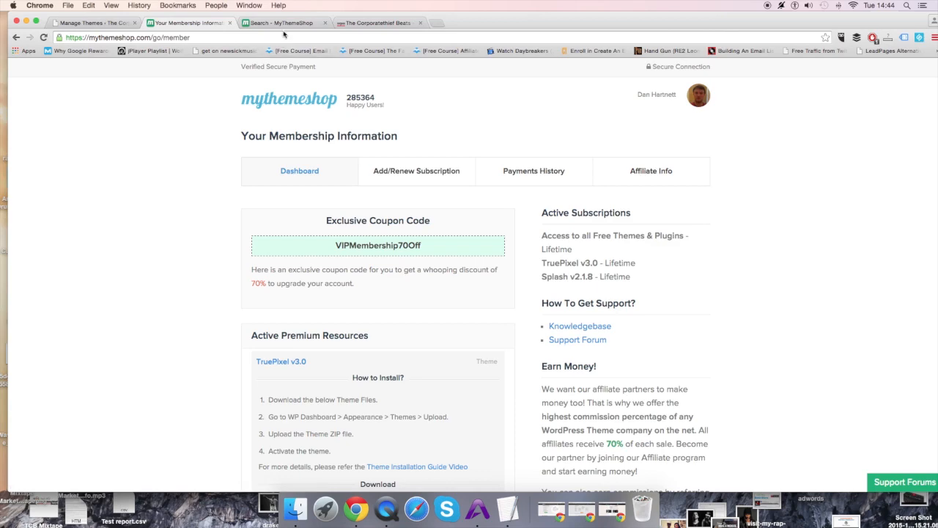
Step: Browse the MyThemeShop 'news' search results listing NewsPaper, NewsTimes and HotNews themes
{"action": "left_click", "coordinate": [282, 23]}
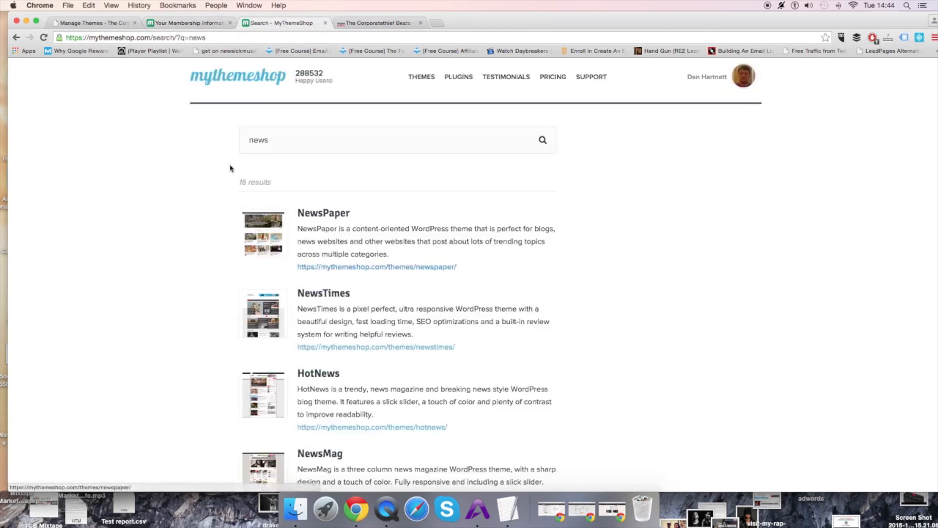
{"action": "scroll", "scroll_direction": "down", "scroll_amount": 3}
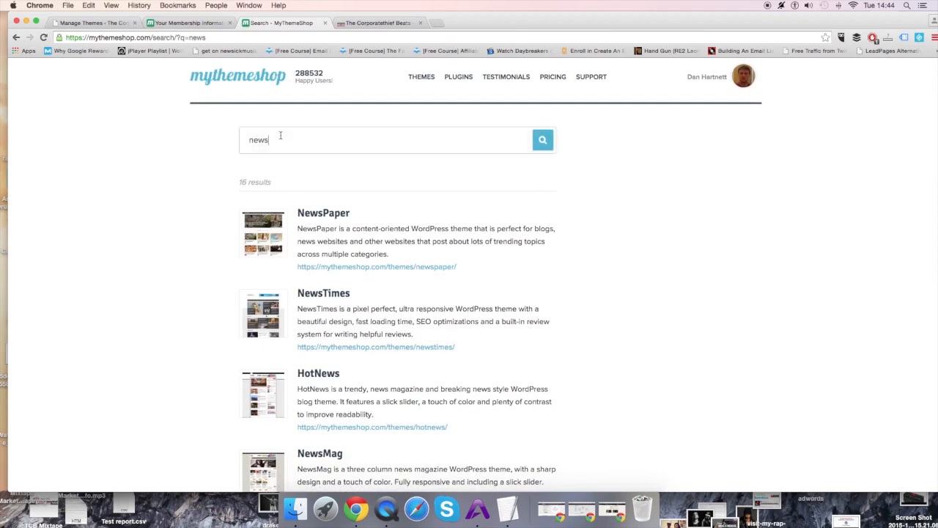
{"action": "scroll", "scroll_direction": "down", "scroll_amount": 3}
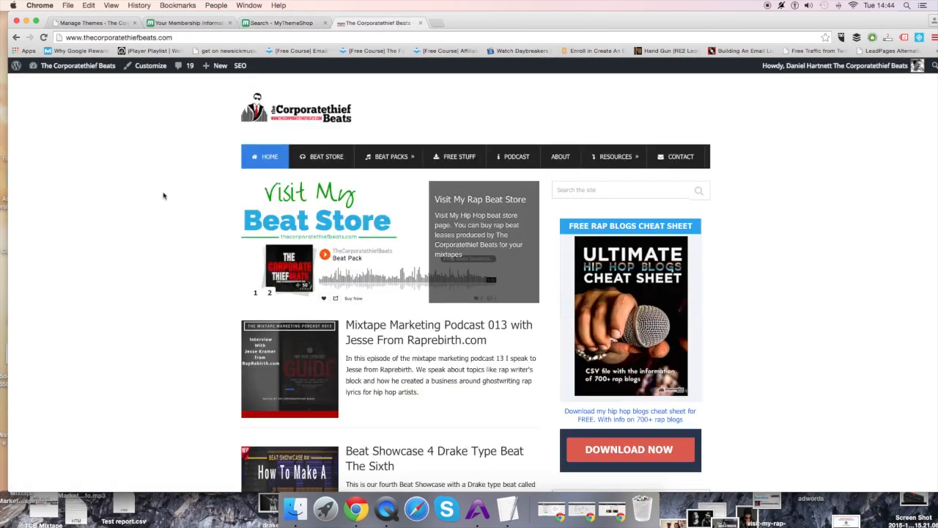
{"action": "scroll", "scroll_direction": "down", "scroll_amount": 3}
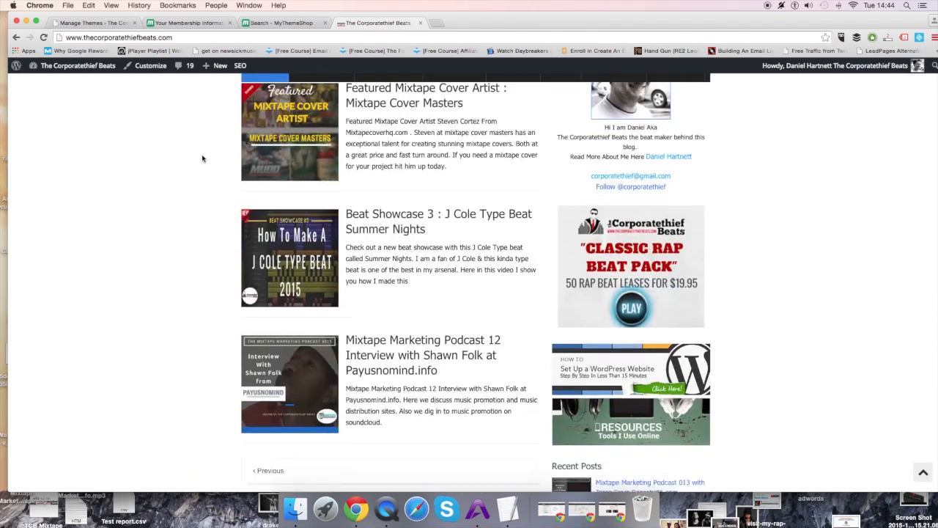
{"action": "scroll", "scroll_direction": "down", "scroll_amount": 3}
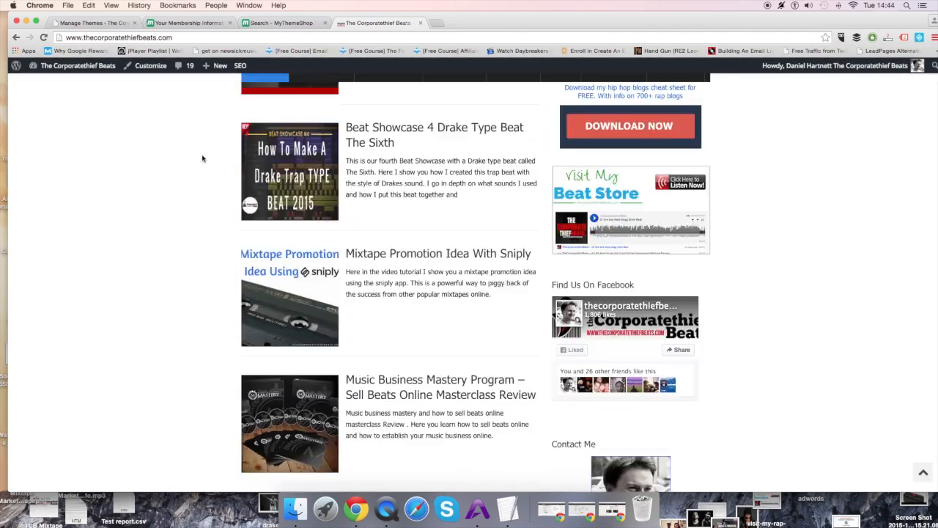
{"action": "scroll", "scroll_direction": "down", "scroll_amount": 3}
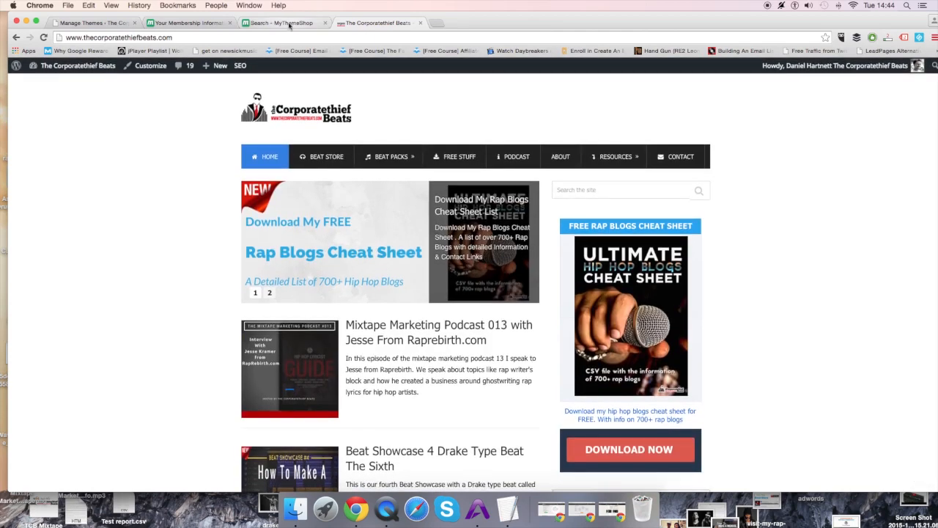
{"action": "left_click", "coordinate": [279, 23]}
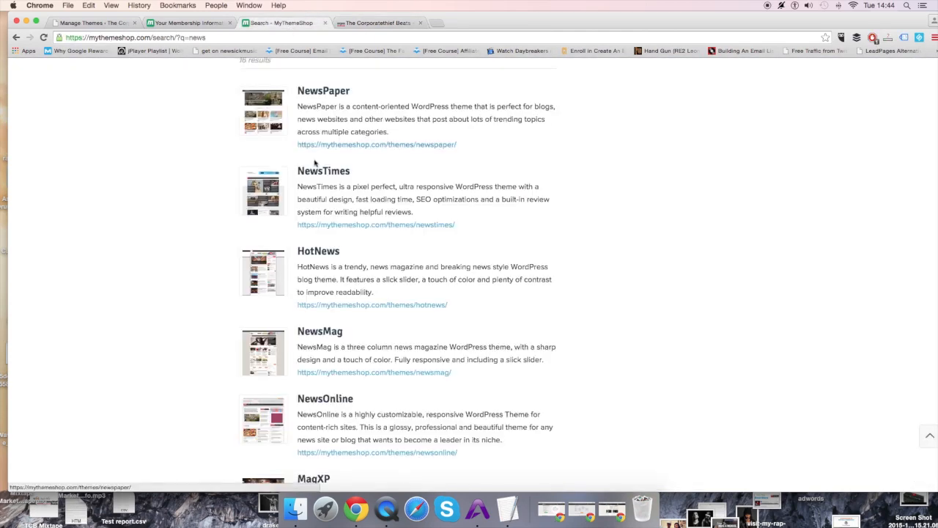
{"action": "scroll", "scroll_direction": "down", "scroll_amount": 3}
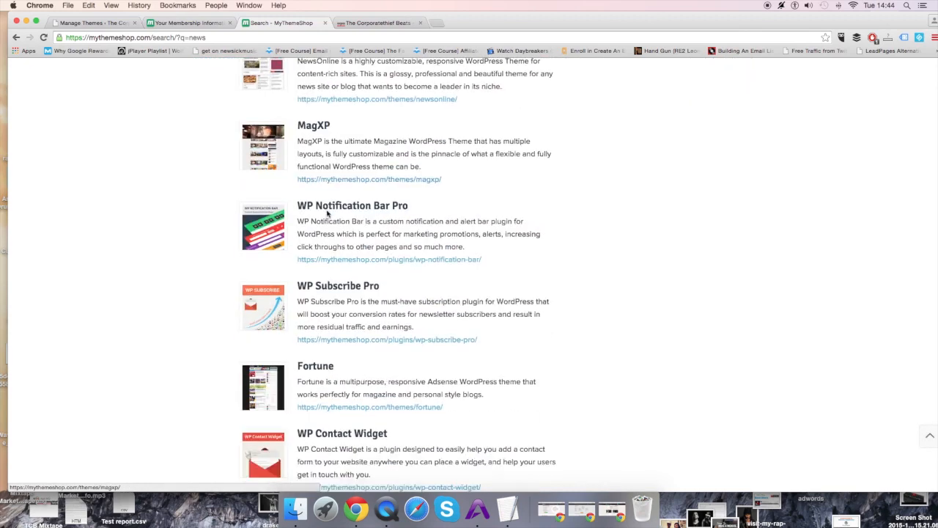
{"action": "scroll", "scroll_direction": "up", "scroll_amount": 3}
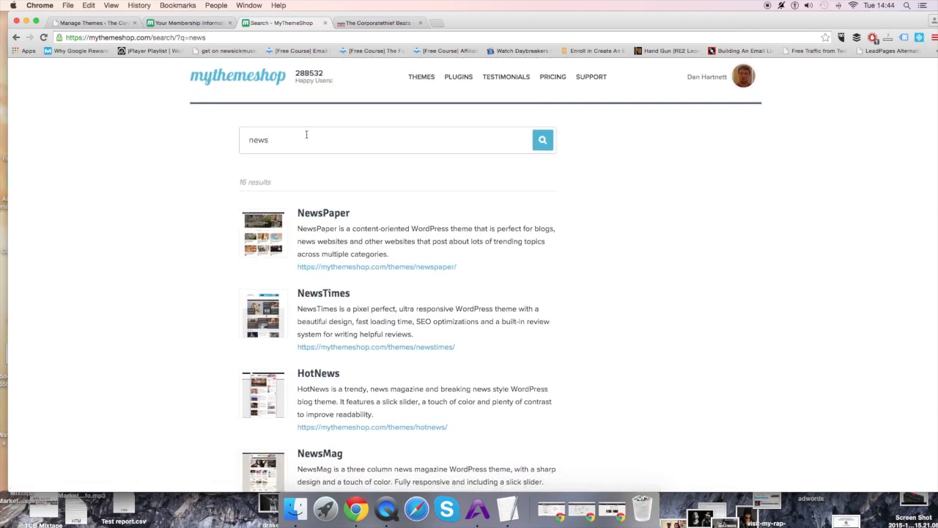
Step: Search MyThemeShop for 'blog' themes and browse the results
{"action": "type", "text": "blog"}
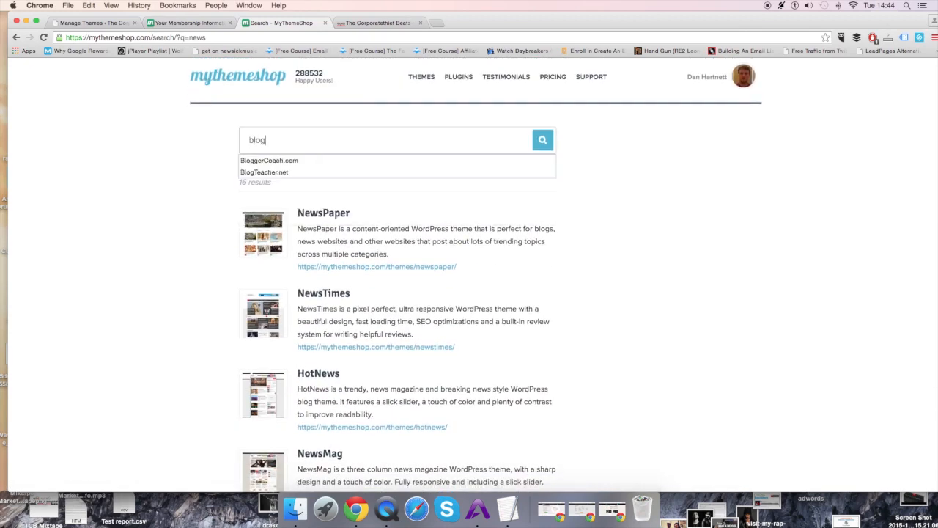
{"action": "left_click", "coordinate": [543, 139]}
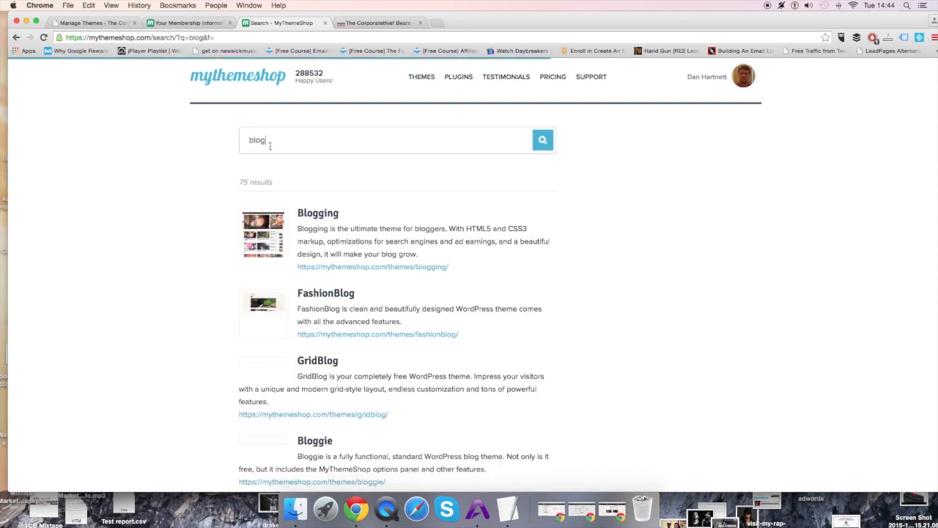
{"action": "scroll", "scroll_direction": "down", "scroll_amount": 3}
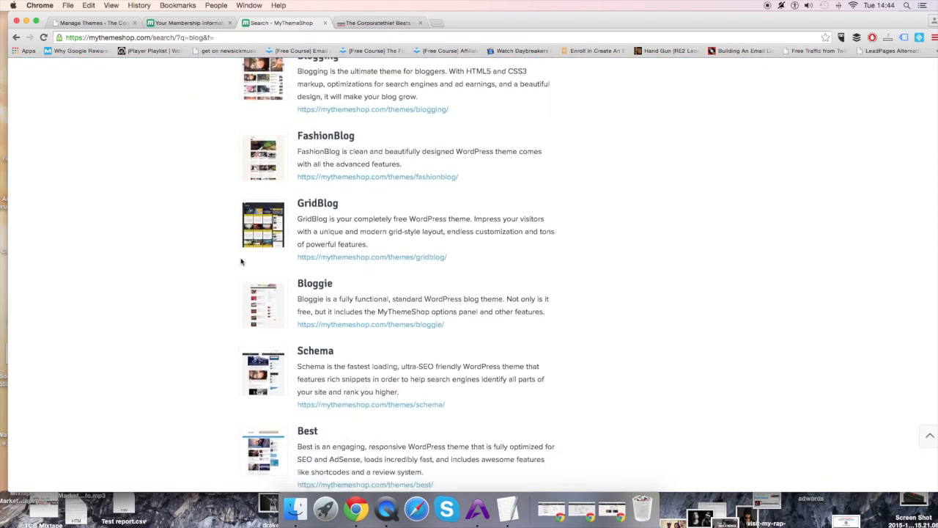
{"action": "scroll", "scroll_direction": "down", "scroll_amount": 3}
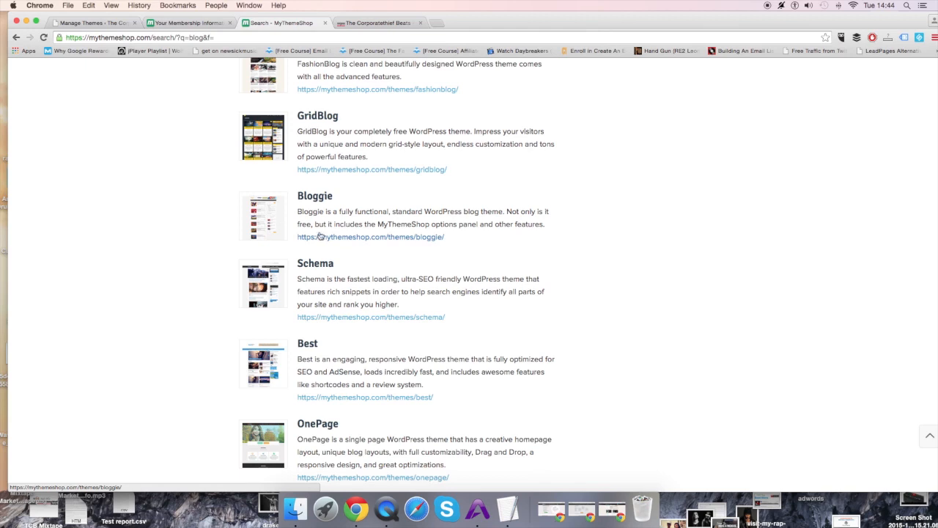
{"action": "scroll", "scroll_direction": "down", "scroll_amount": 3}
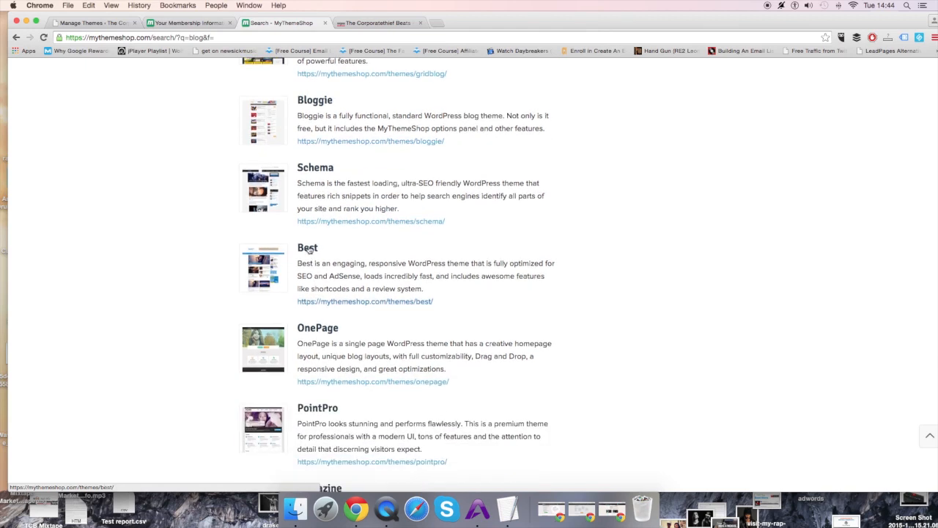
Step: View the Best magazine theme's product page, priced at $45
{"action": "left_click", "coordinate": [308, 246]}
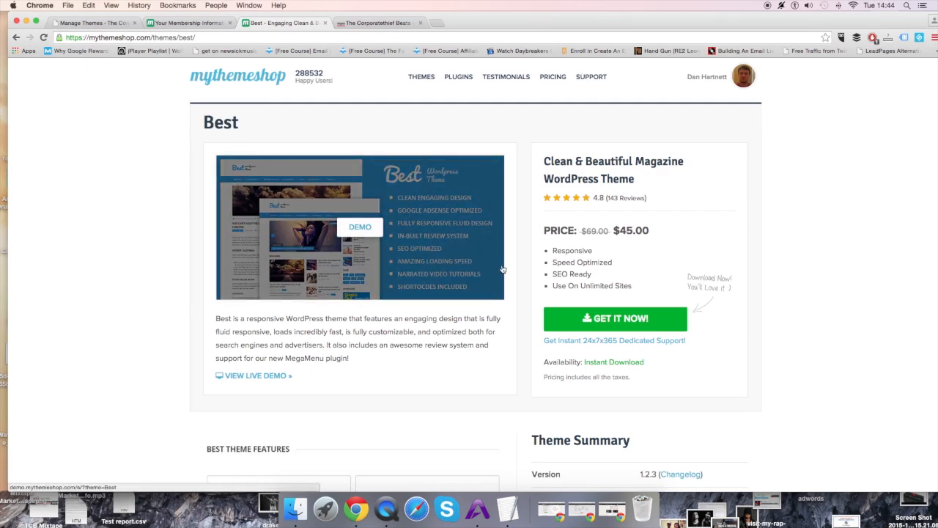
{"action": "scroll", "scroll_direction": "down", "scroll_amount": 3}
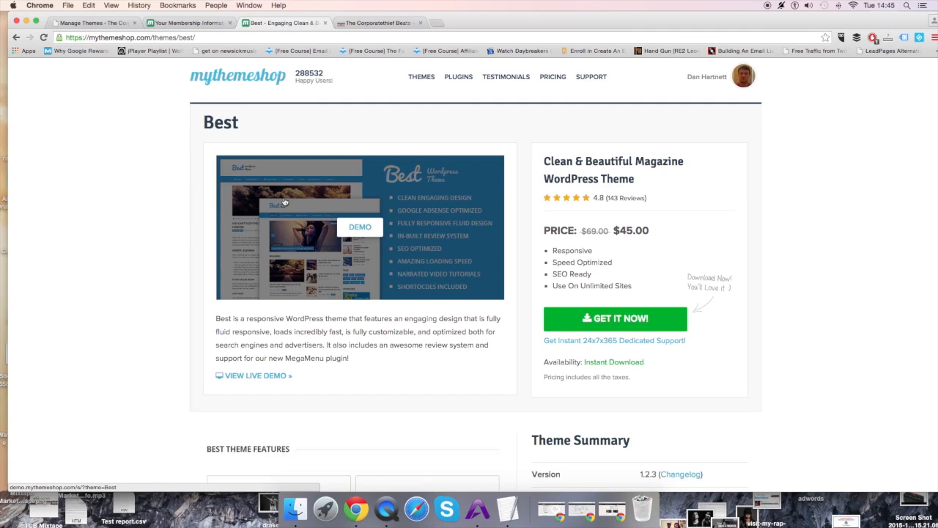
{"action": "mouse_move", "coordinate": [556, 89]}
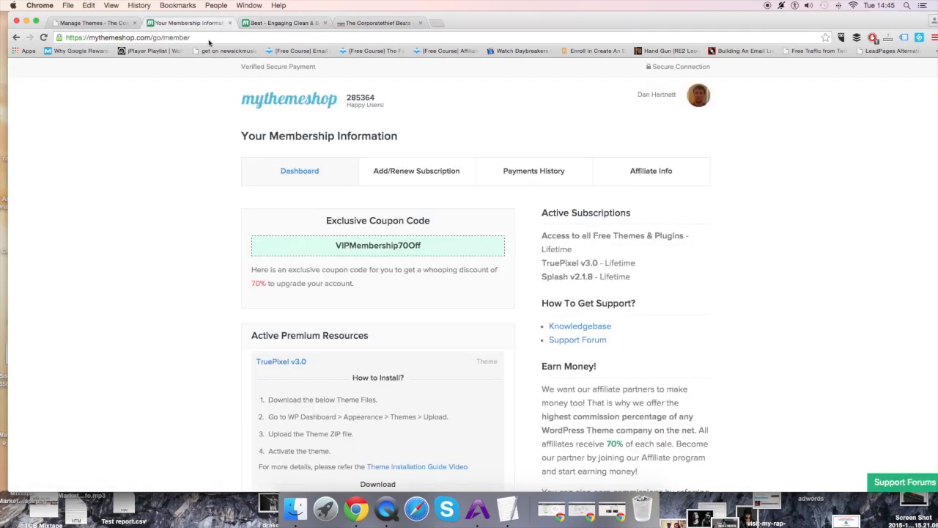
Step: Download the Splash v2.1.8 Theme Files from Active Premium Resources
{"action": "scroll", "scroll_direction": "down", "scroll_amount": 3}
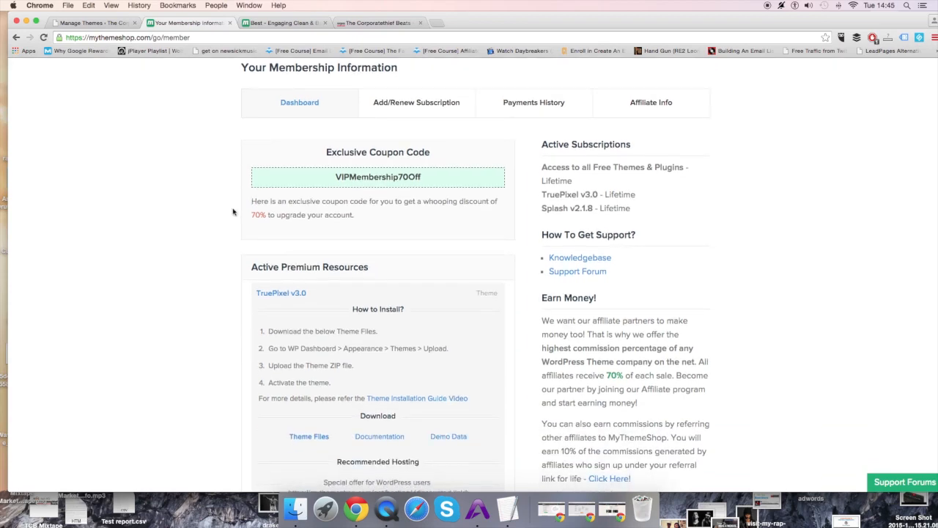
{"action": "scroll", "scroll_direction": "down", "scroll_amount": 3}
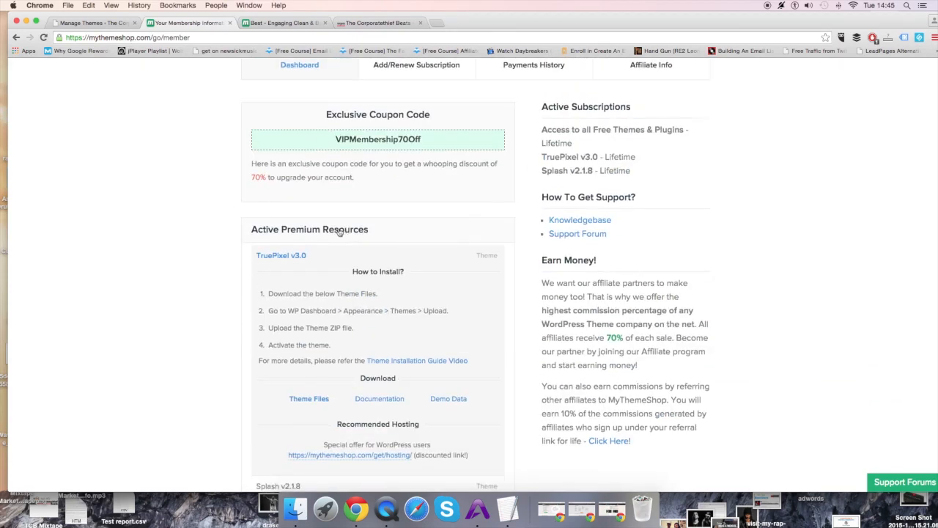
{"action": "scroll", "scroll_direction": "down", "scroll_amount": 3}
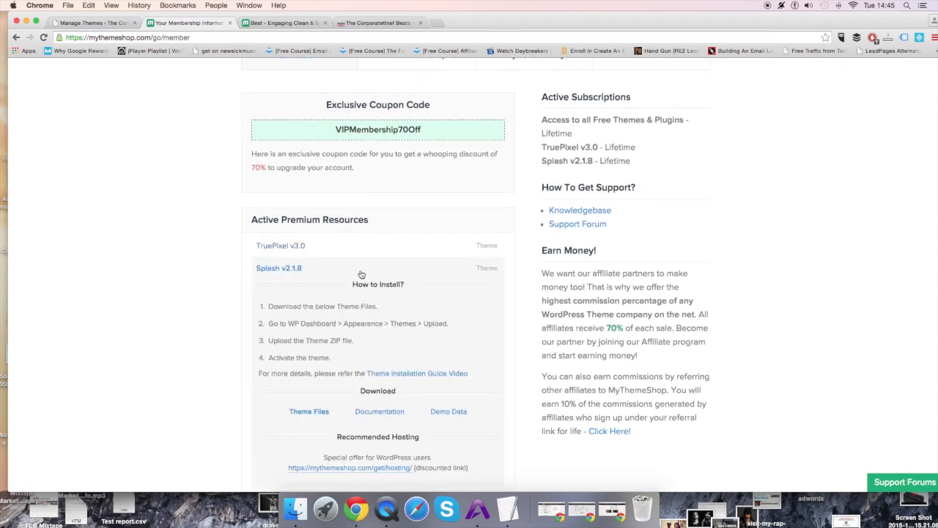
{"action": "scroll", "scroll_direction": "down", "scroll_amount": 3}
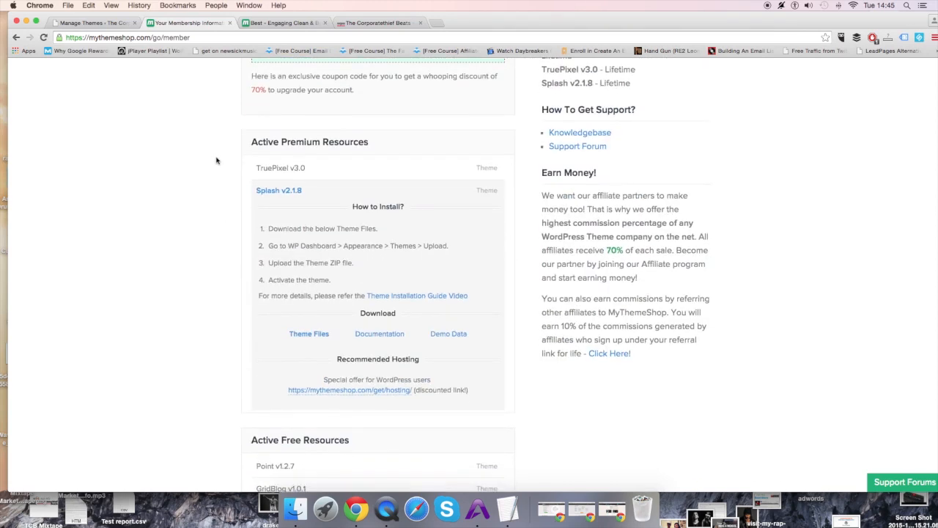
{"action": "scroll", "scroll_direction": "down", "scroll_amount": 3}
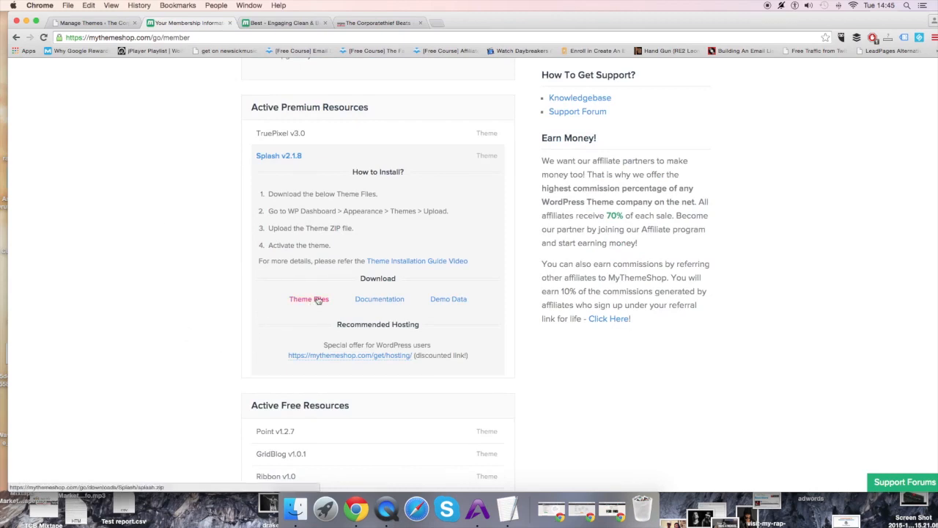
{"action": "left_click", "coordinate": [308, 299]}
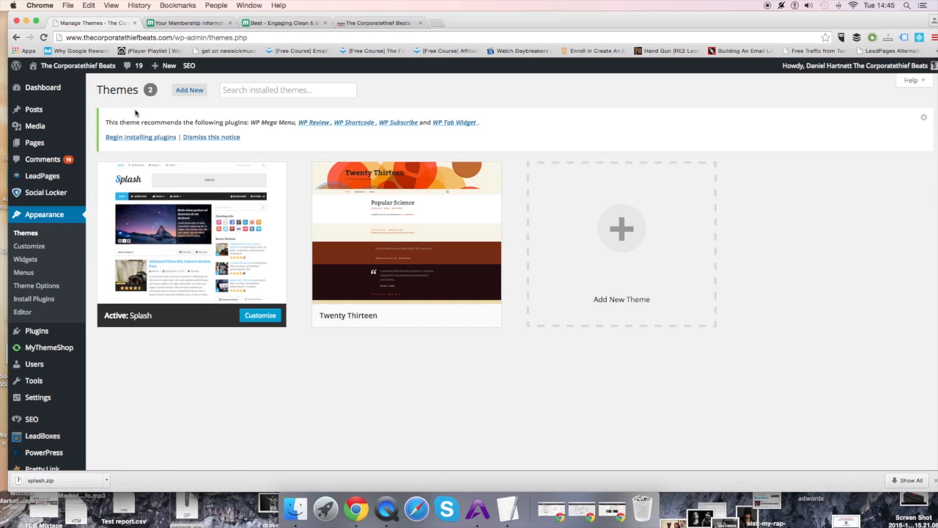
{"action": "mouse_move", "coordinate": [38, 220]}
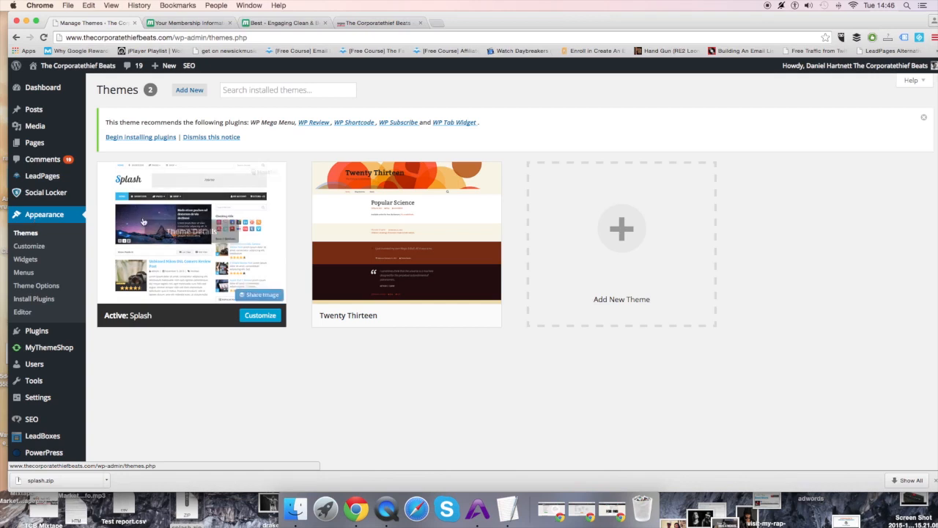
{"action": "mouse_move", "coordinate": [190, 231]}
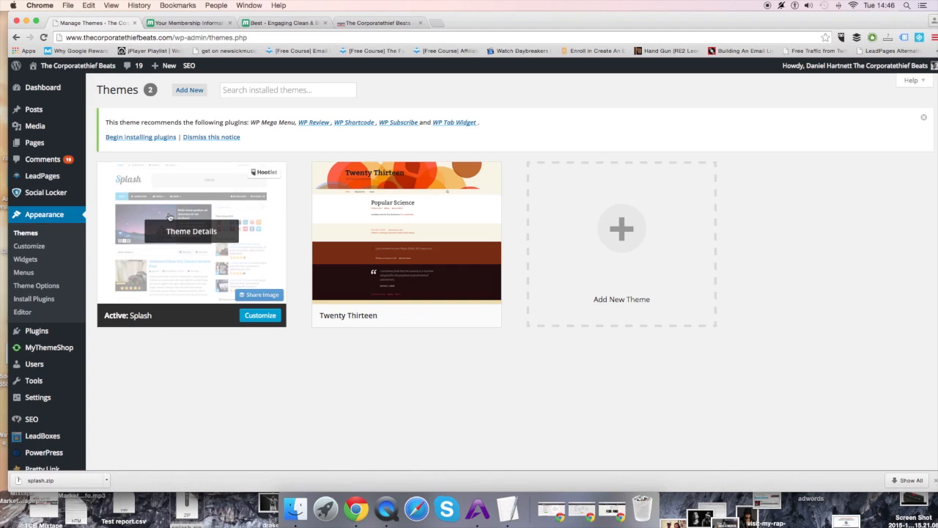
{"action": "mouse_move", "coordinate": [148, 110]}
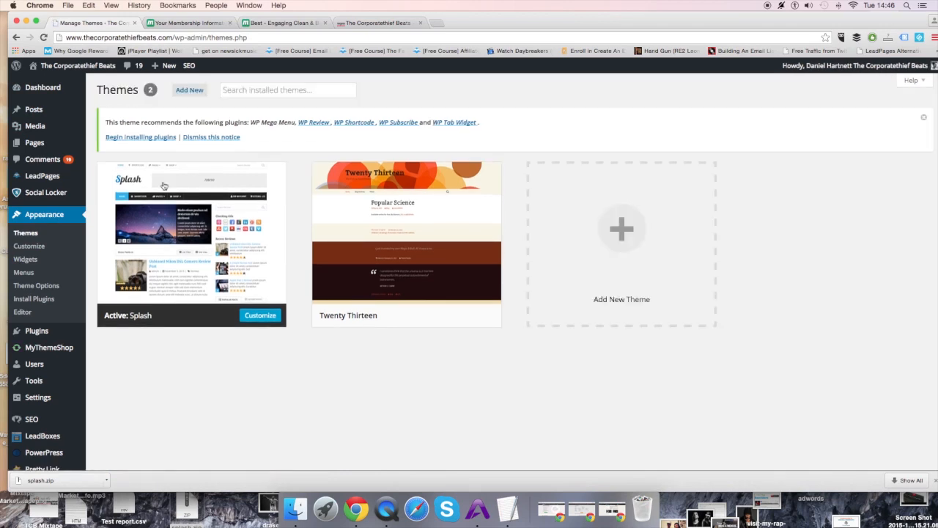
Step: Go to Add New > Upload Theme to reach the zip upload form
{"action": "left_click", "coordinate": [189, 90]}
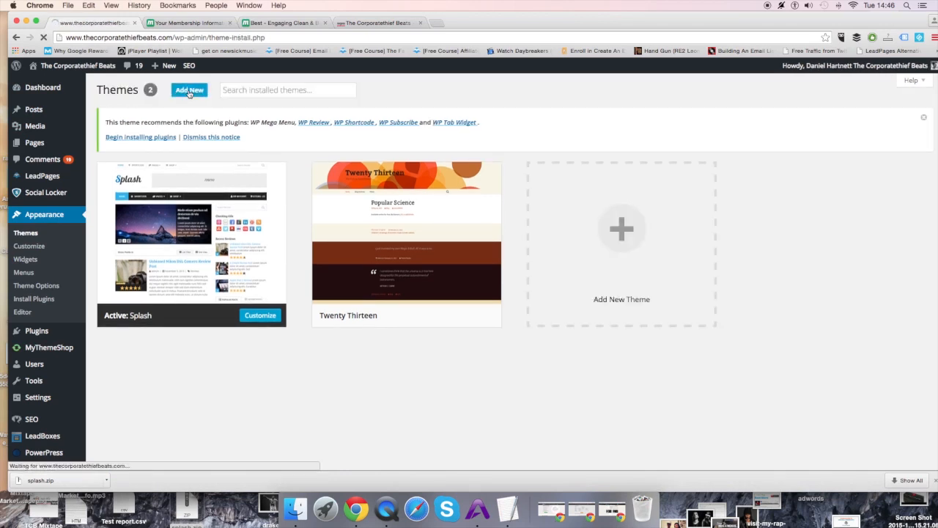
{"action": "left_click", "coordinate": [189, 89]}
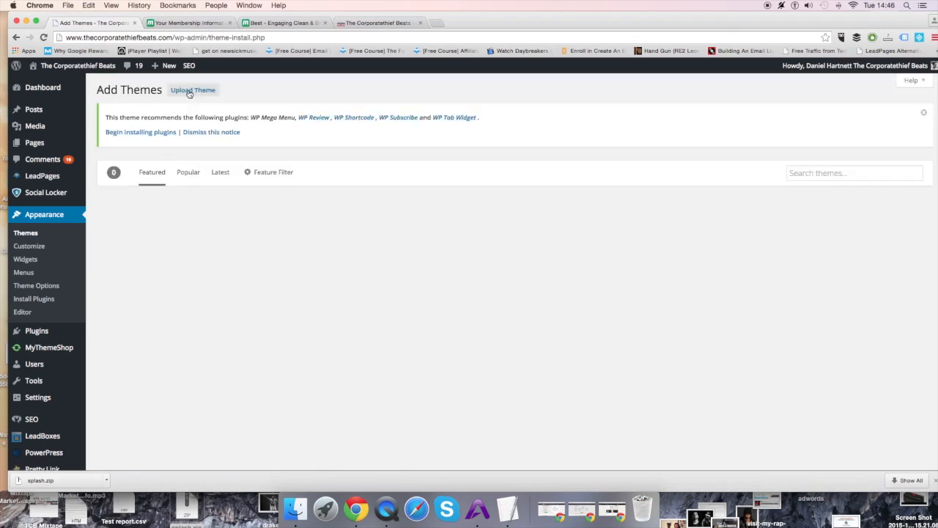
{"action": "left_click", "coordinate": [193, 89]}
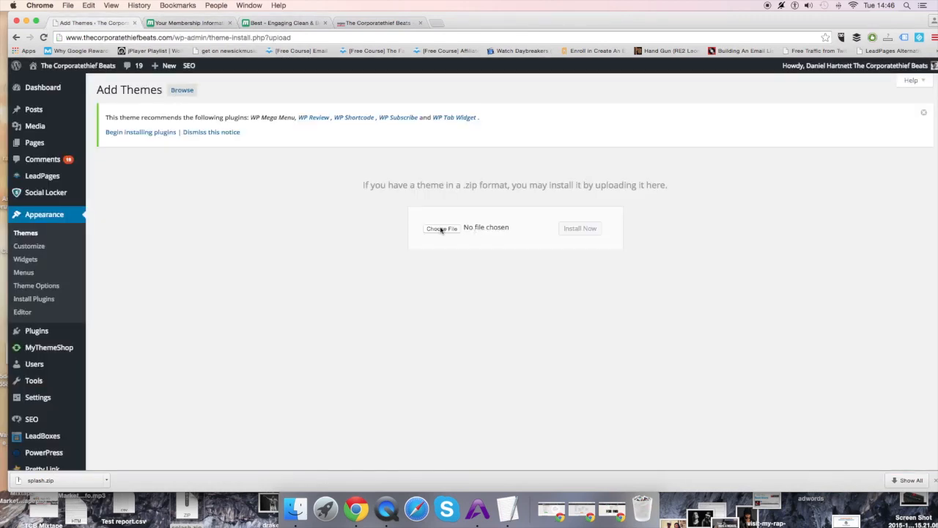
{"action": "left_click", "coordinate": [441, 229]}
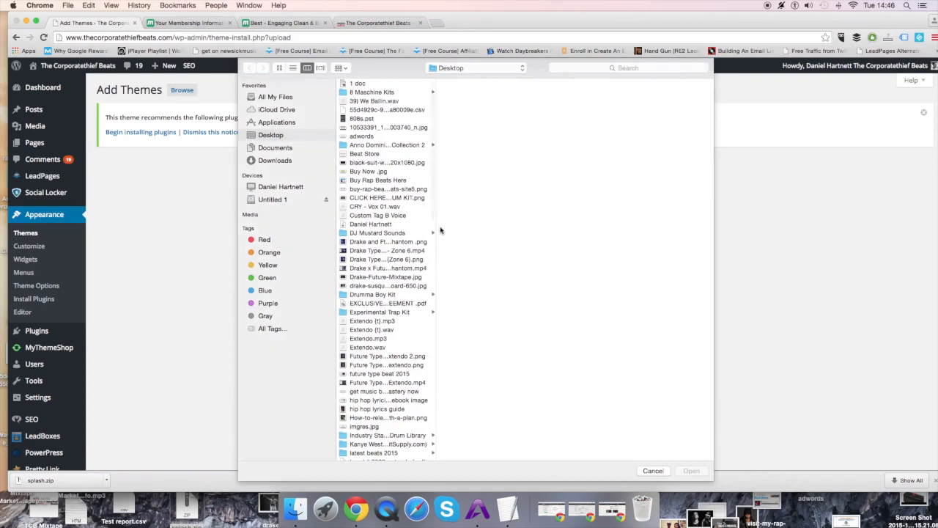
{"action": "scroll", "scroll_direction": "down", "scroll_amount": 3}
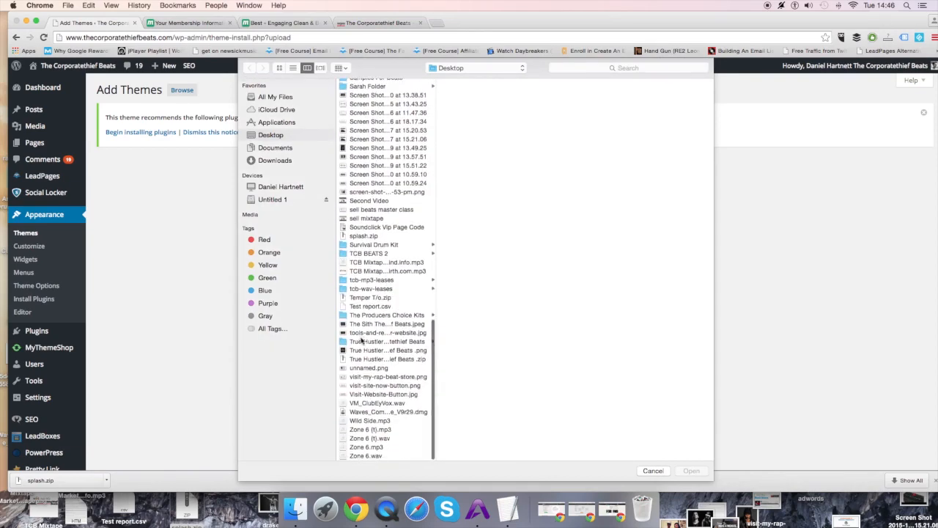
{"action": "left_click", "coordinate": [375, 88]}
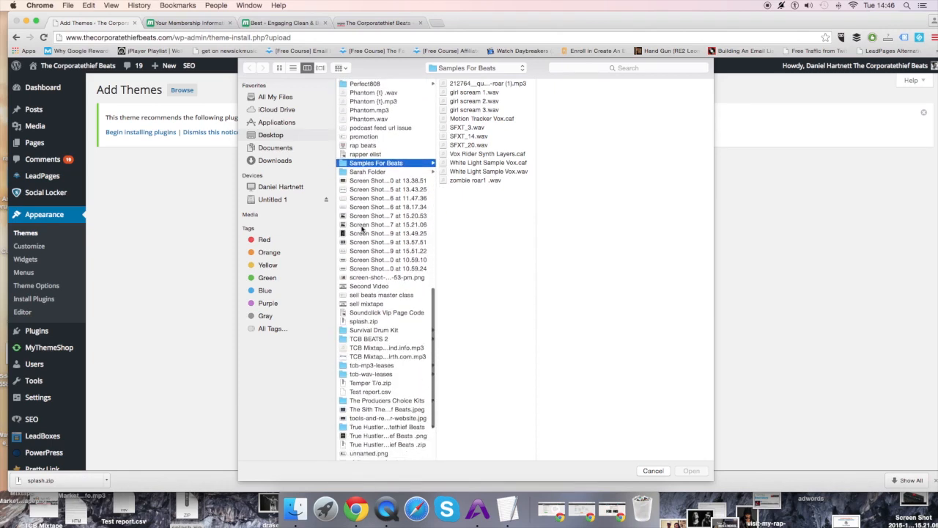
{"action": "scroll", "scroll_direction": "down", "scroll_amount": 3}
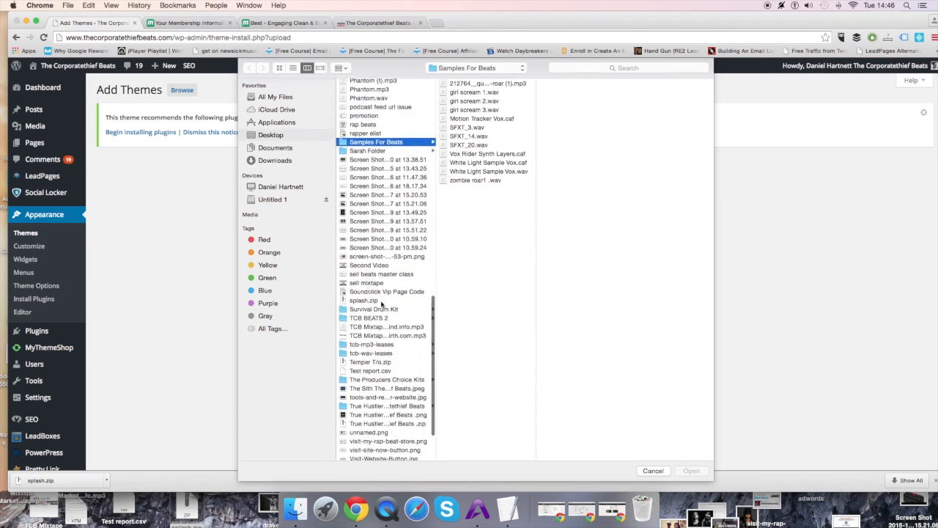
{"action": "left_click", "coordinate": [364, 299]}
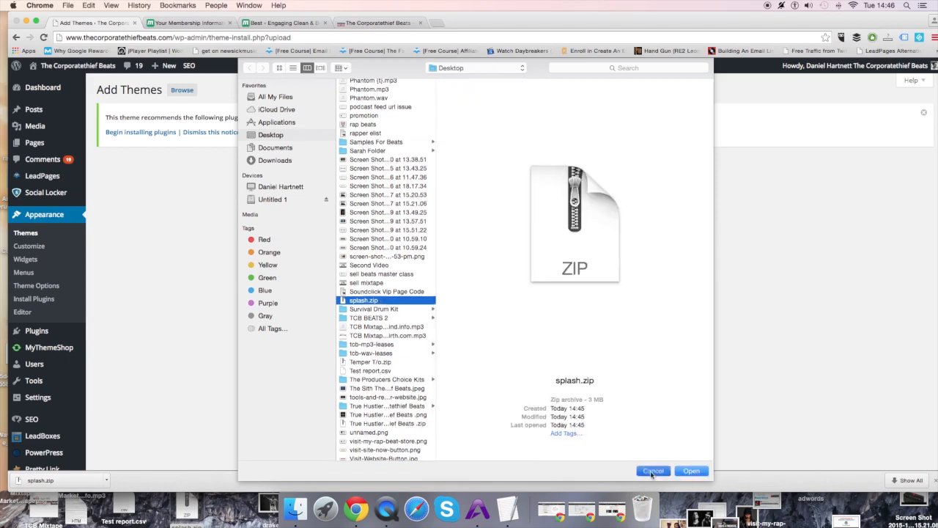
{"action": "left_click", "coordinate": [652, 471]}
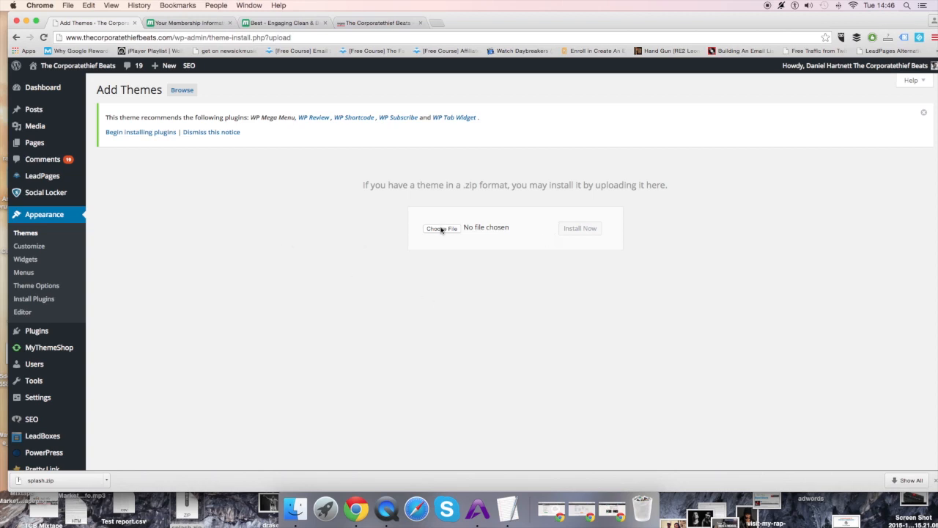
{"action": "mouse_move", "coordinate": [517, 233]}
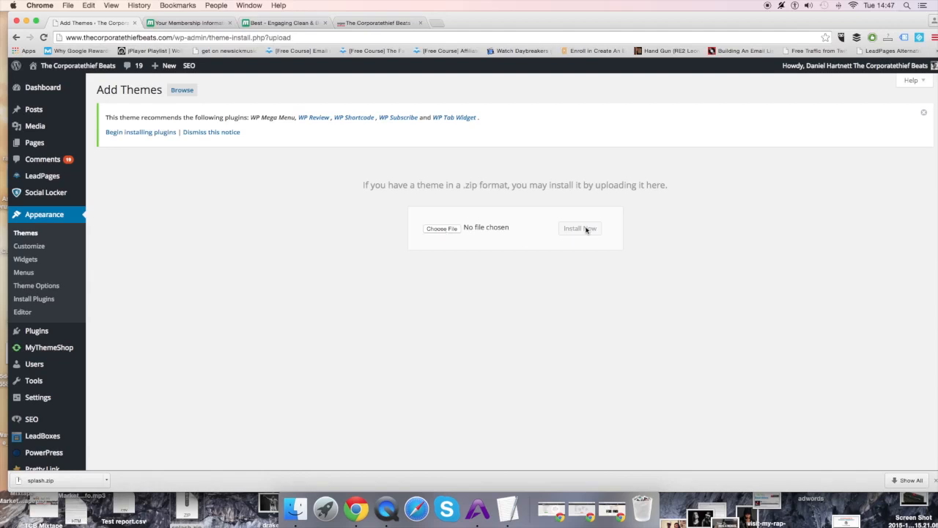
{"action": "mouse_move", "coordinate": [245, 243]}
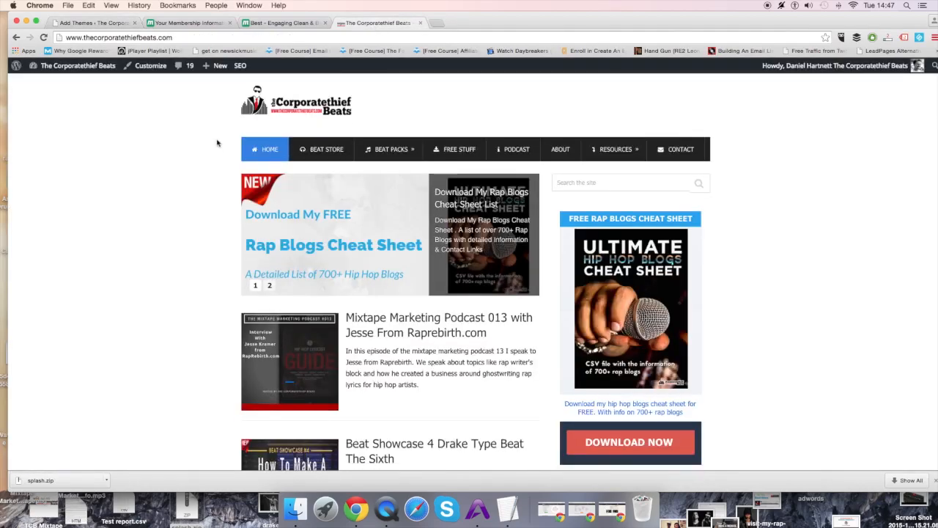
{"action": "scroll", "scroll_direction": "down", "scroll_amount": 3}
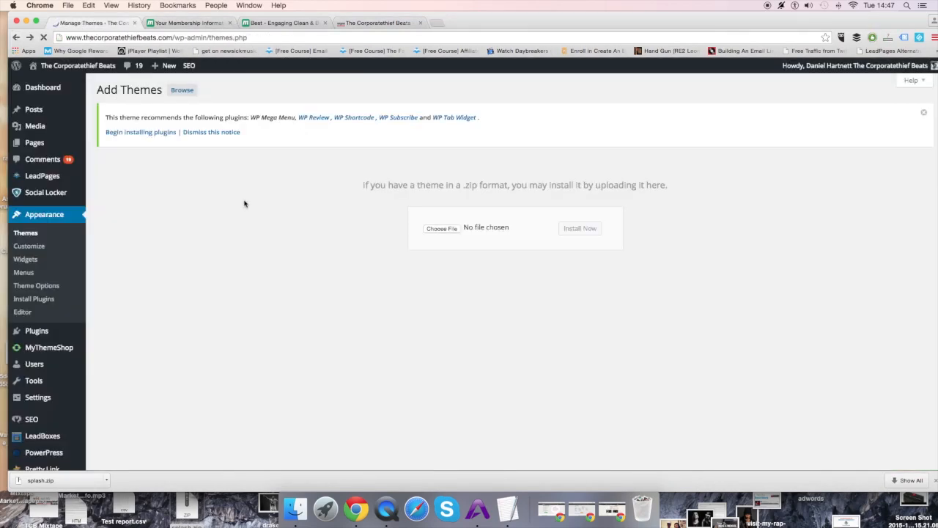
Step: Go back to Appearance > Themes, where Splash shows as the active theme
{"action": "left_click", "coordinate": [182, 90]}
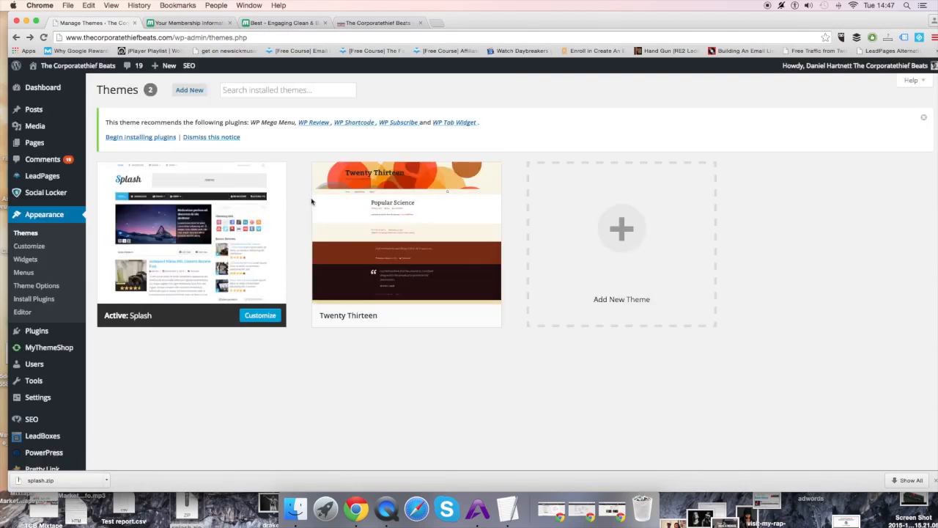
{"action": "mouse_move", "coordinate": [407, 232]}
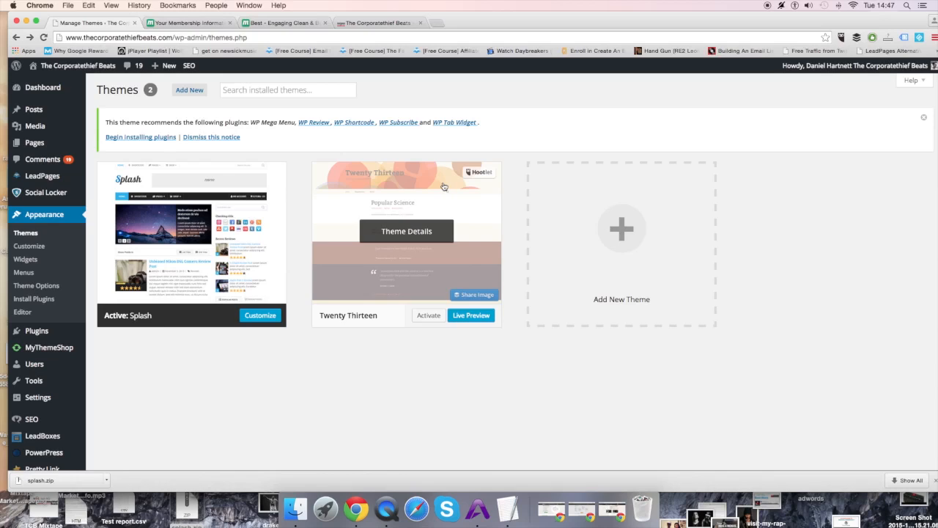
{"action": "mouse_move", "coordinate": [290, 220]}
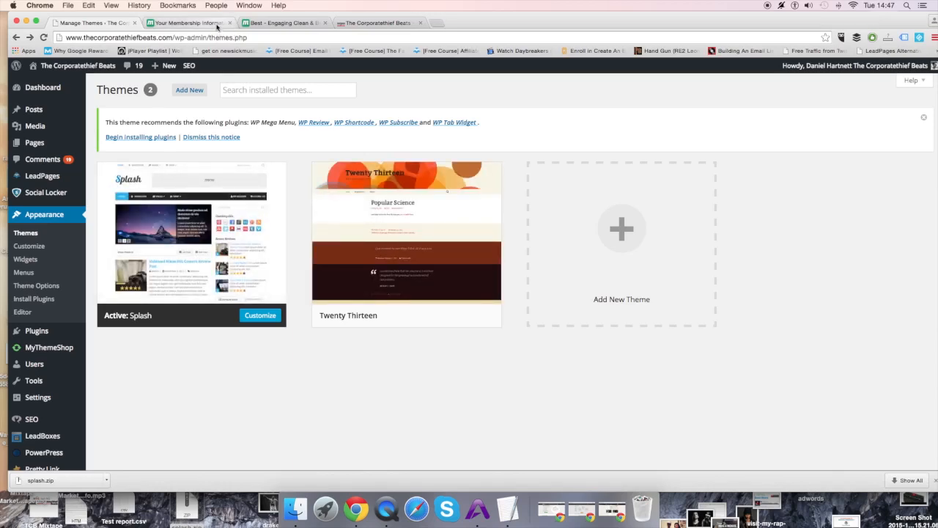
{"action": "left_click", "coordinate": [378, 23]}
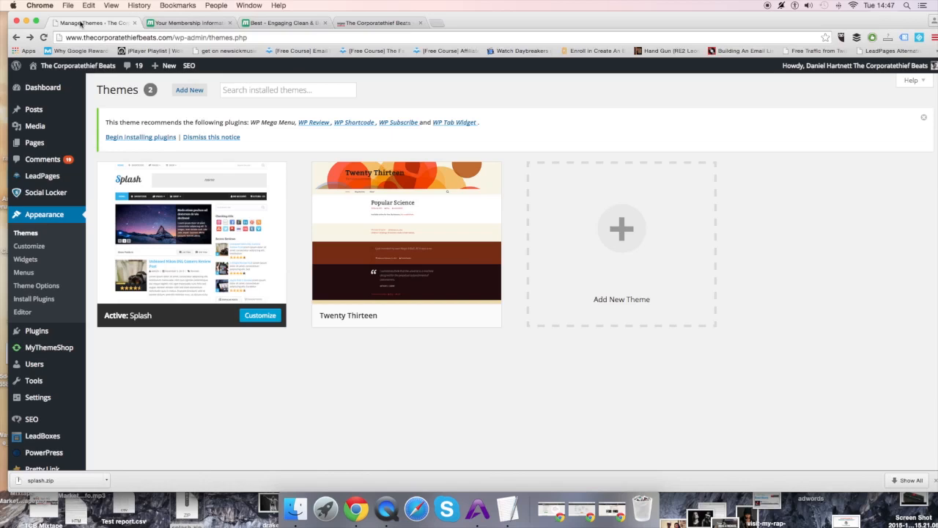
{"action": "mouse_move", "coordinate": [124, 27]}
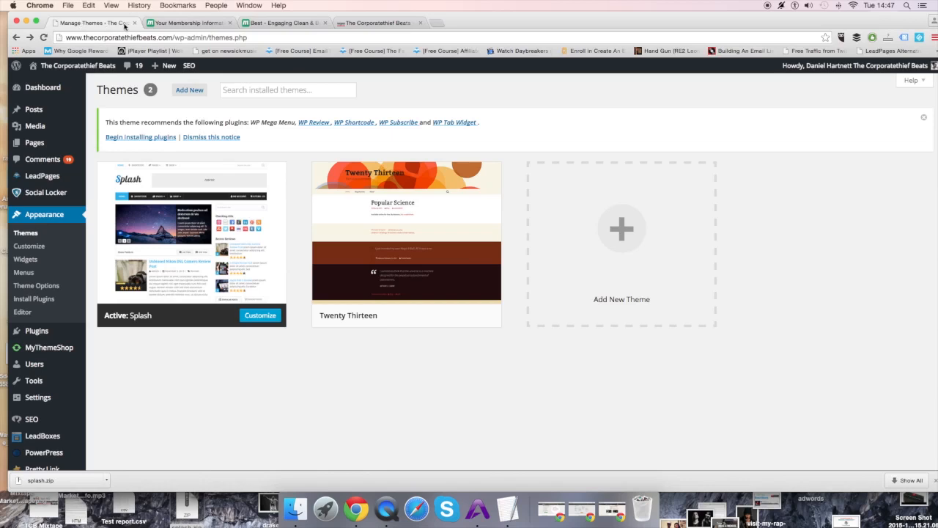
{"action": "mouse_move", "coordinate": [721, 2]}
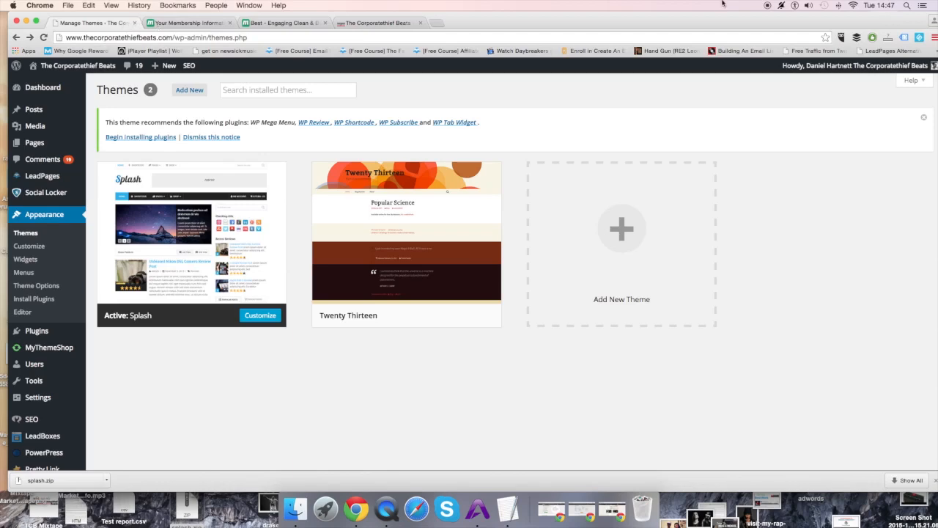